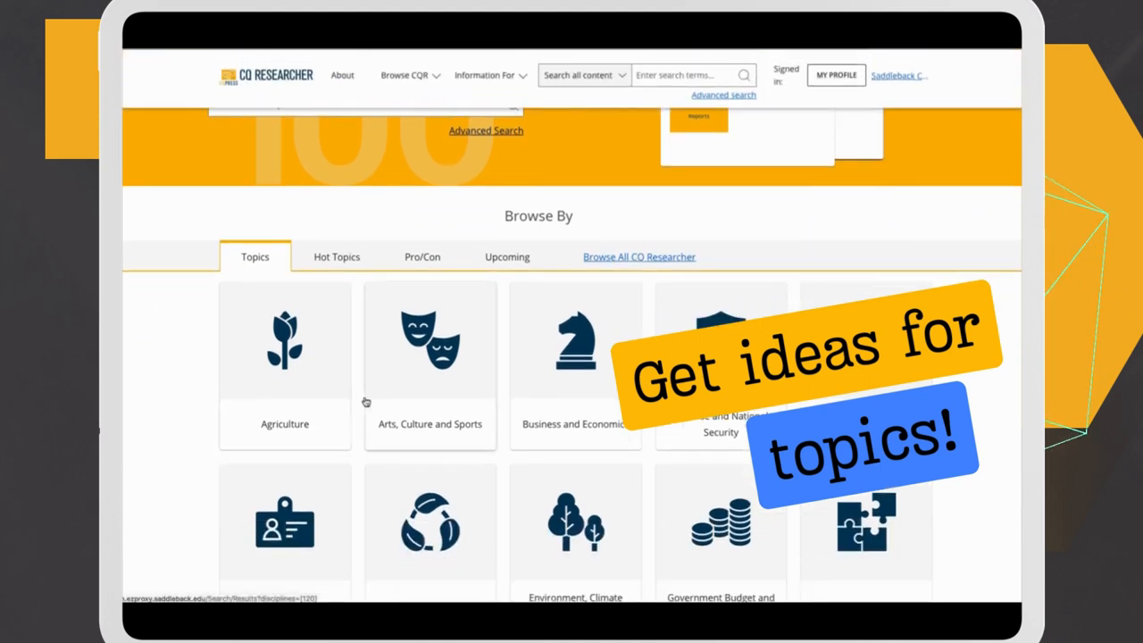
# Browse the subject topic tiles, then show Hot Topics like Climate Change and Gun Control.
pyautogui.scroll(-3)
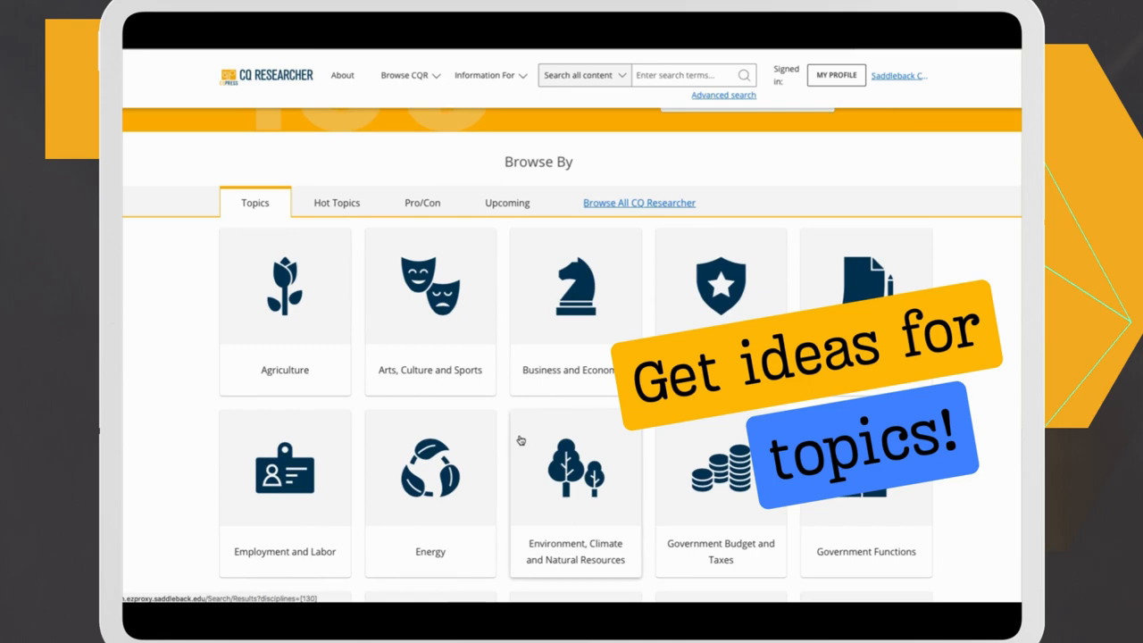
pyautogui.click(337, 201)
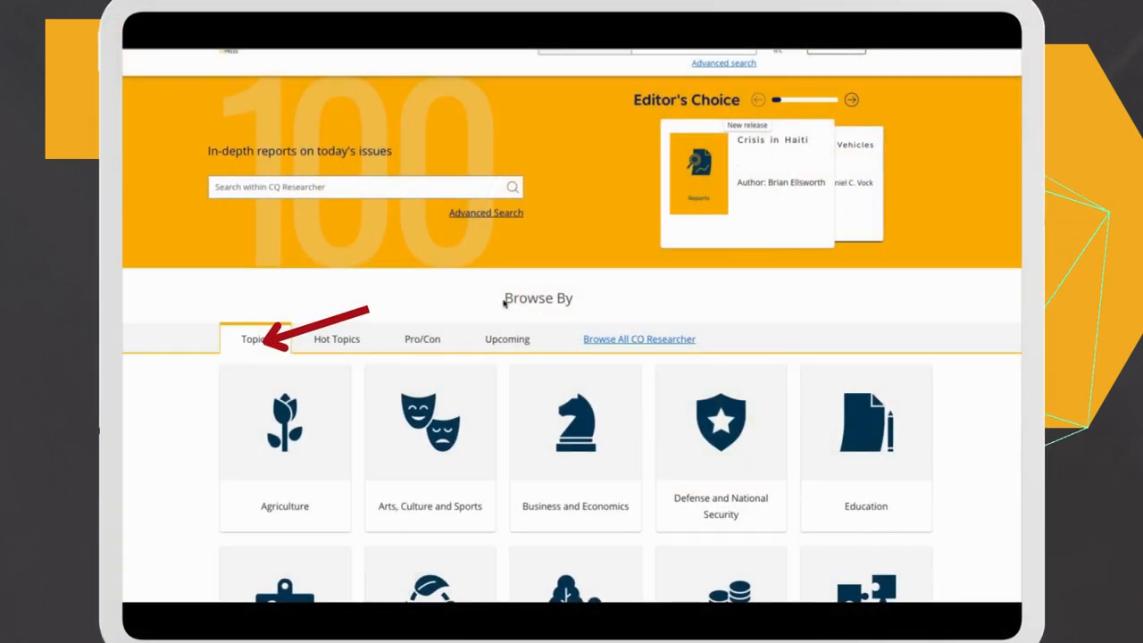
pyautogui.scroll(3)
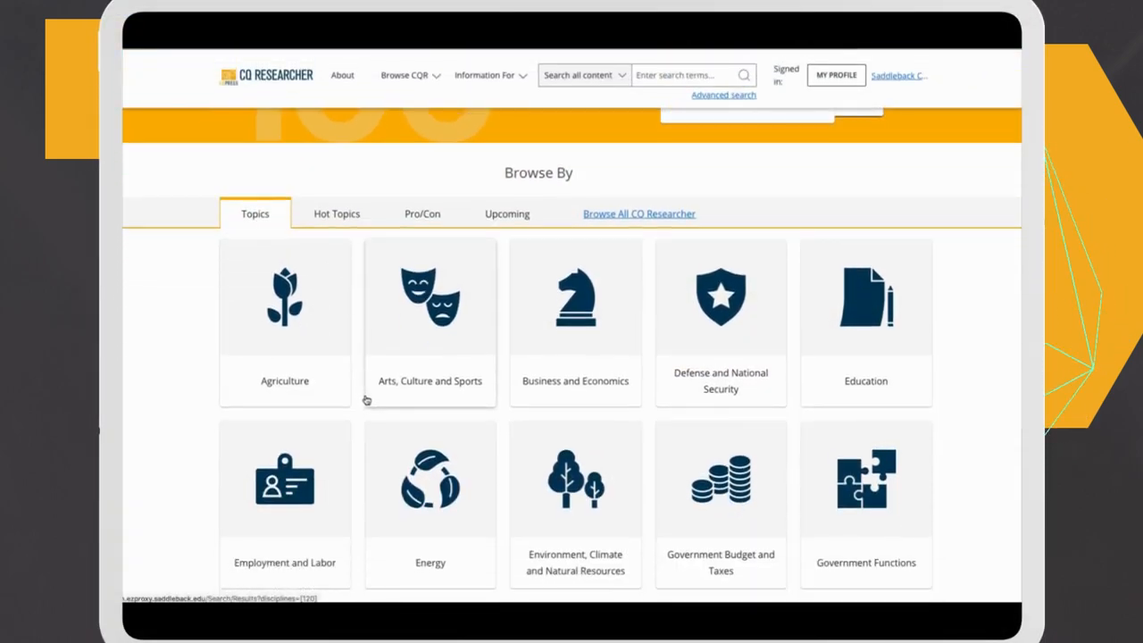
pyautogui.scroll(3)
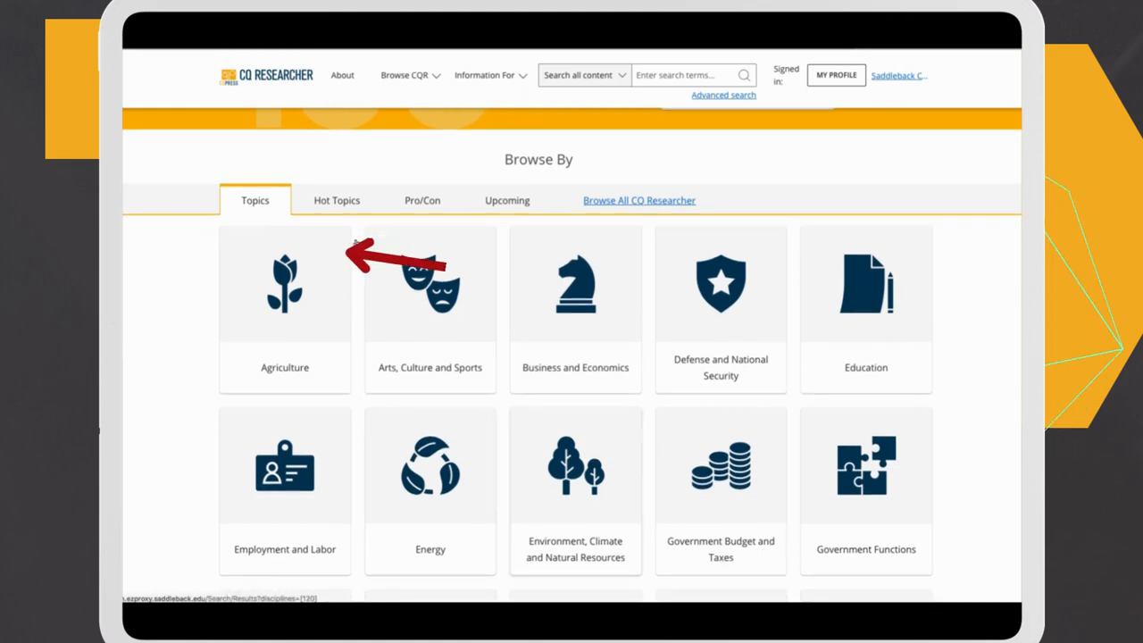
pyautogui.click(337, 199)
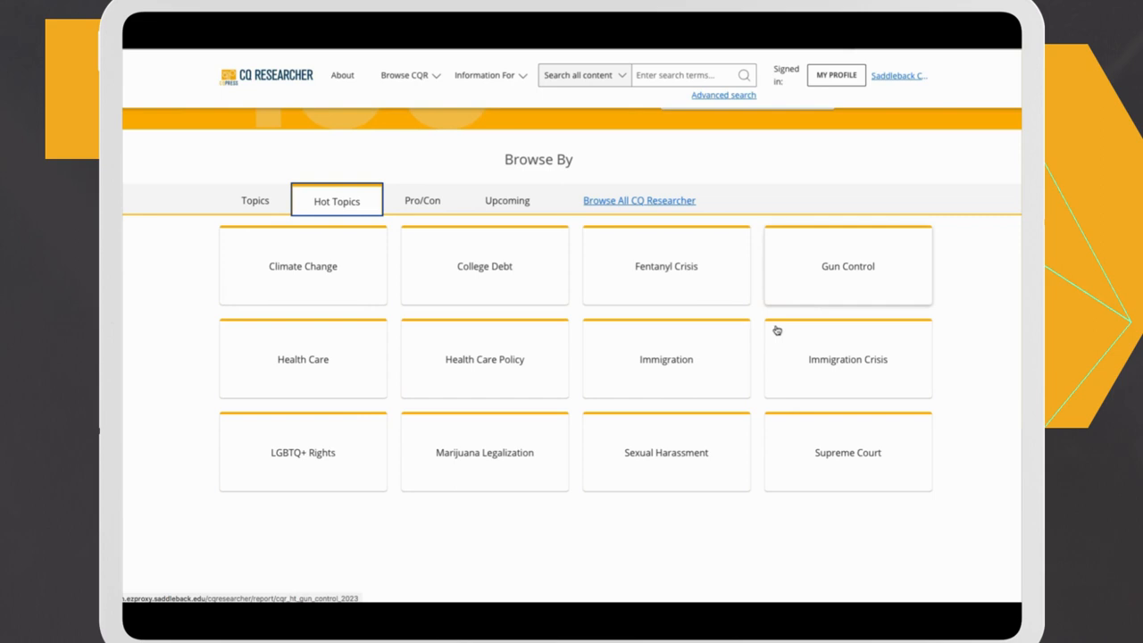
# Browse the Pro/Con A–Z issue list, then show upcoming reports Foster Care and Regulating Tech.
pyautogui.click(421, 200)
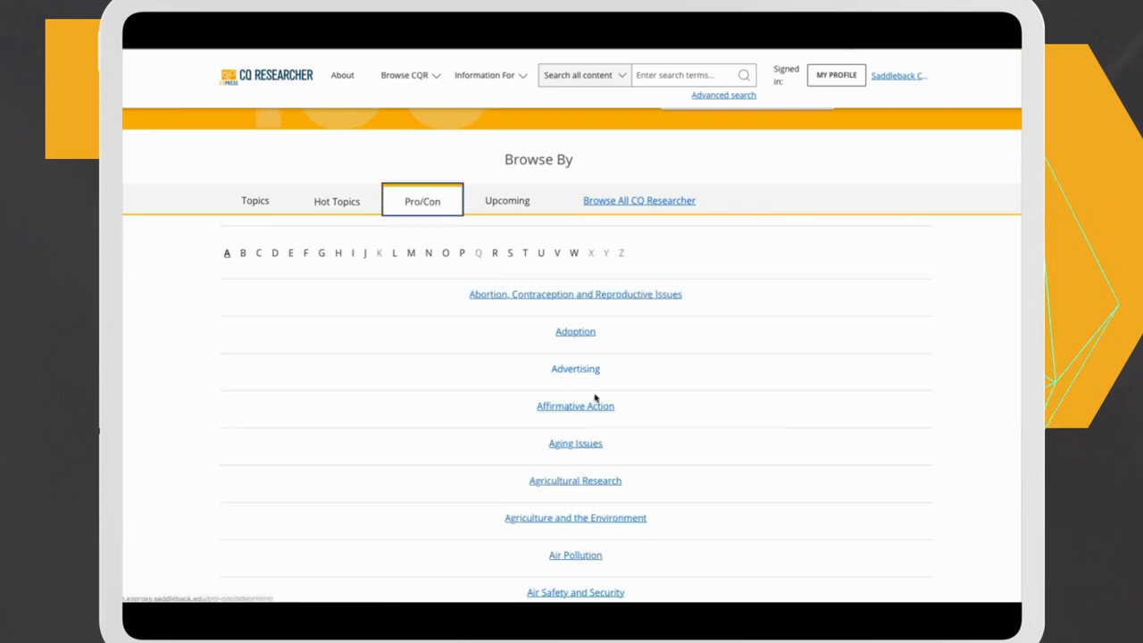
pyautogui.scroll(-3)
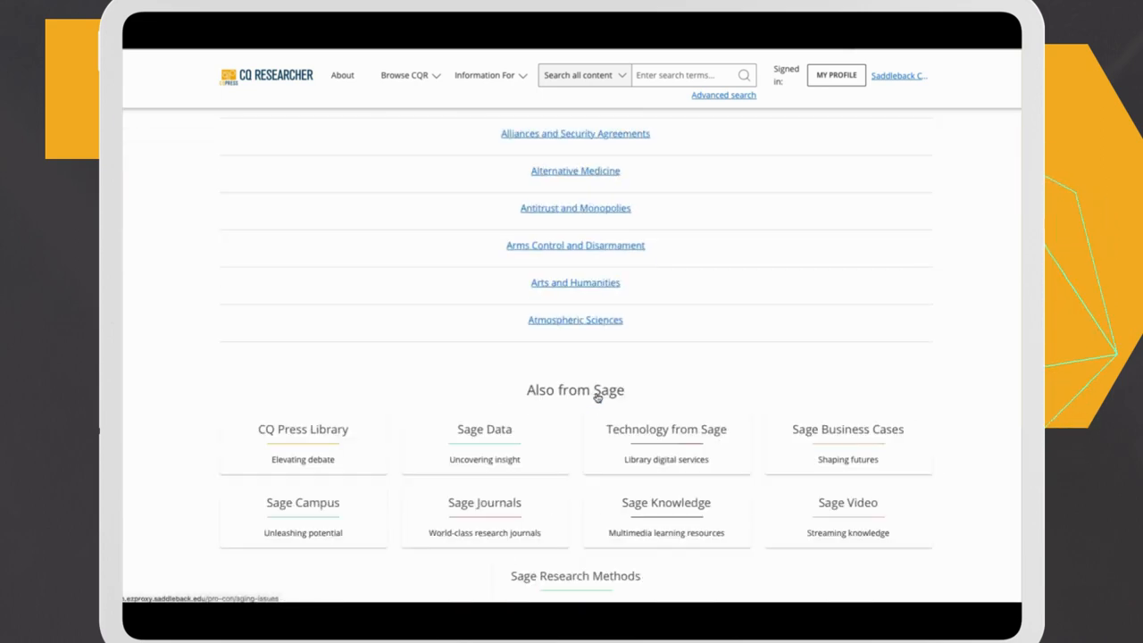
pyautogui.scroll(3)
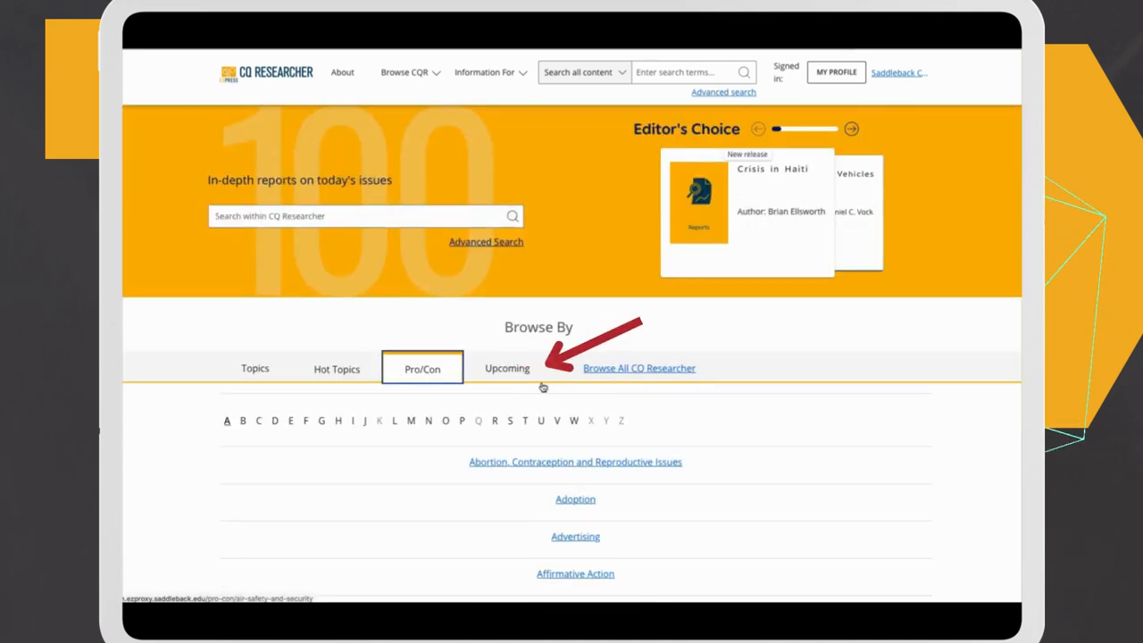
pyautogui.click(507, 368)
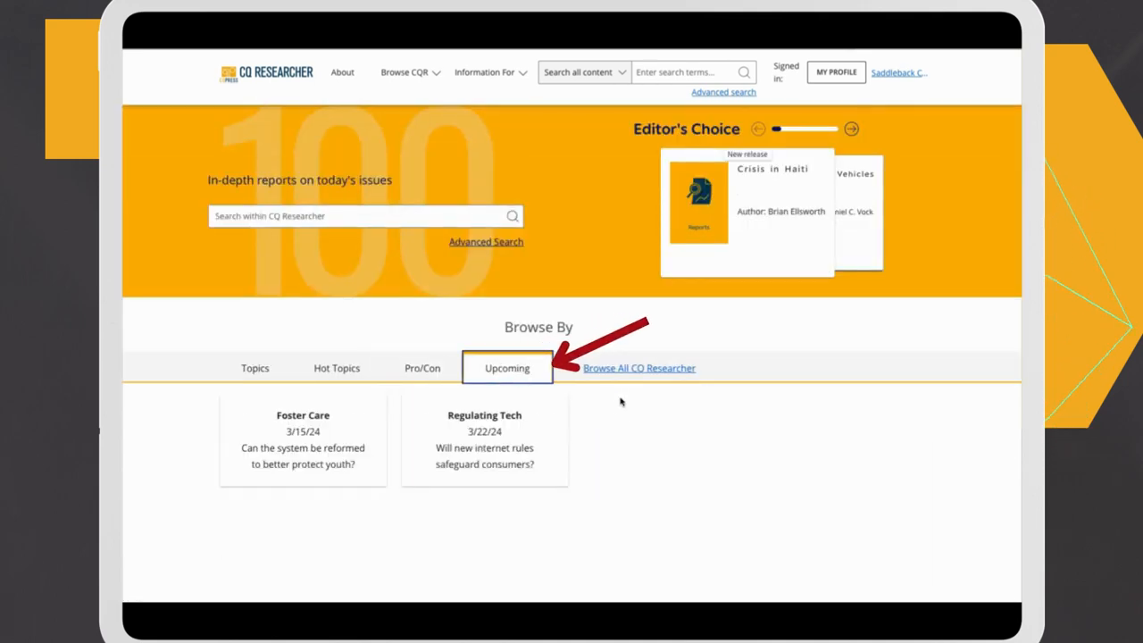
pyautogui.moveTo(286, 425)
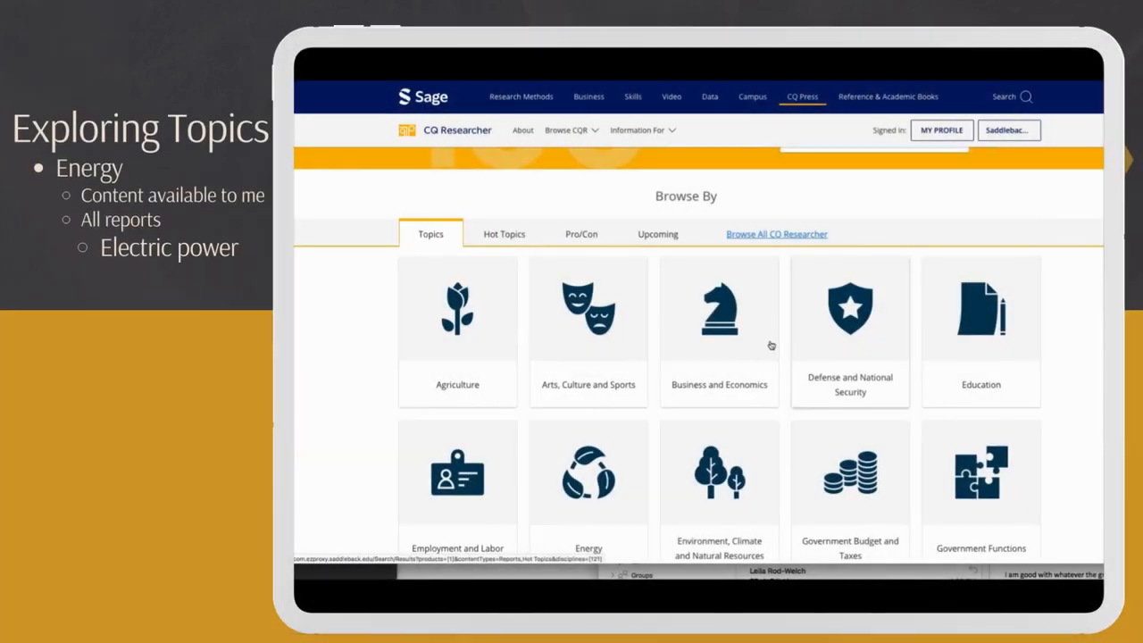
# Apply the 'Content available to me' quick filter, reducing Energy results from 196 to 78.
pyautogui.scroll(-3)
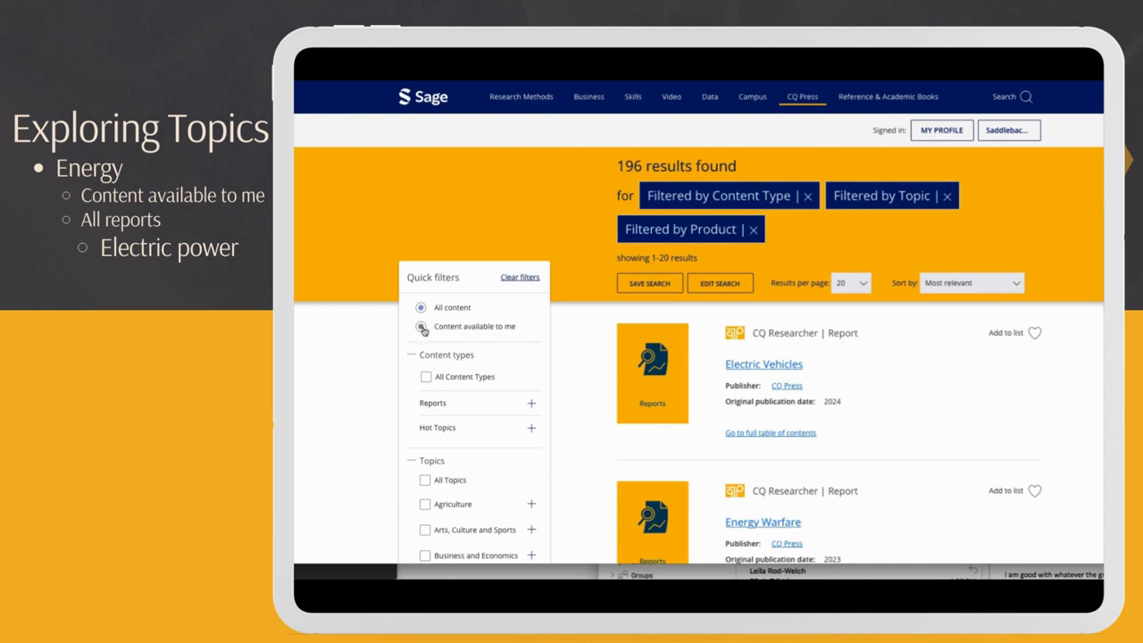
pyautogui.scroll(-3)
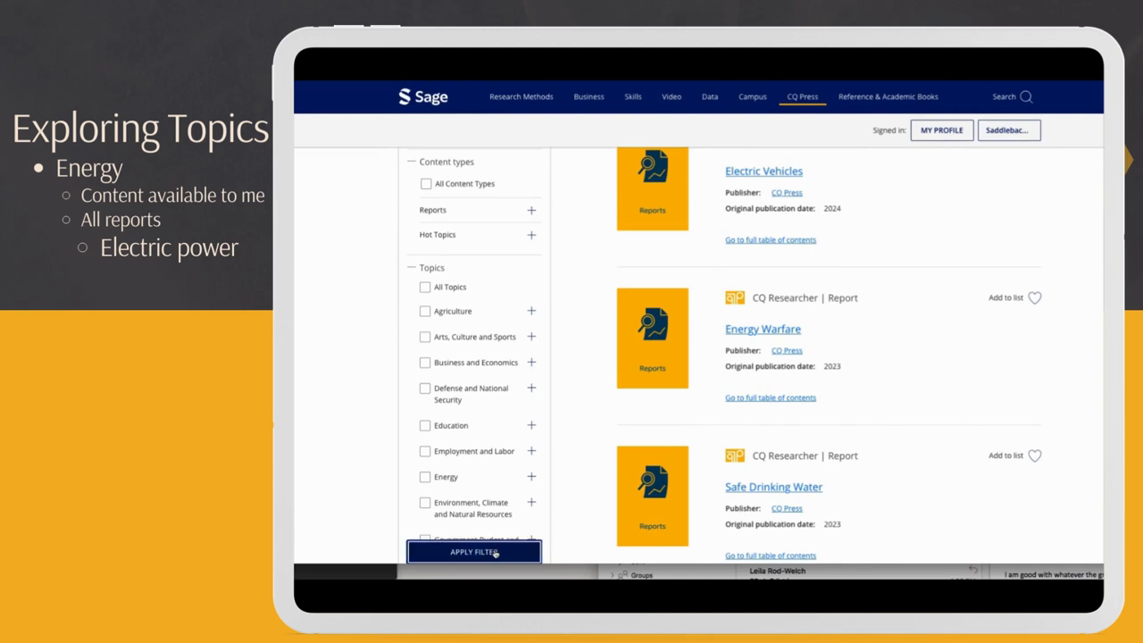
pyautogui.click(473, 551)
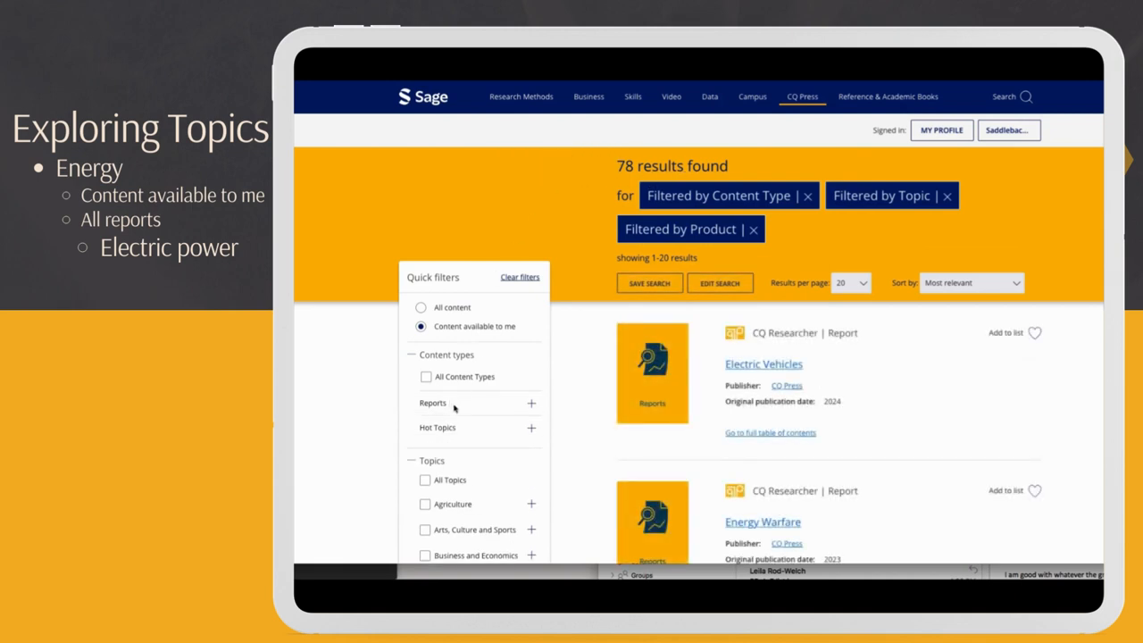
# Filter to All Reports under Energy's Electric Power subtopic, opening the electric vehicles report.
pyautogui.click(530, 403)
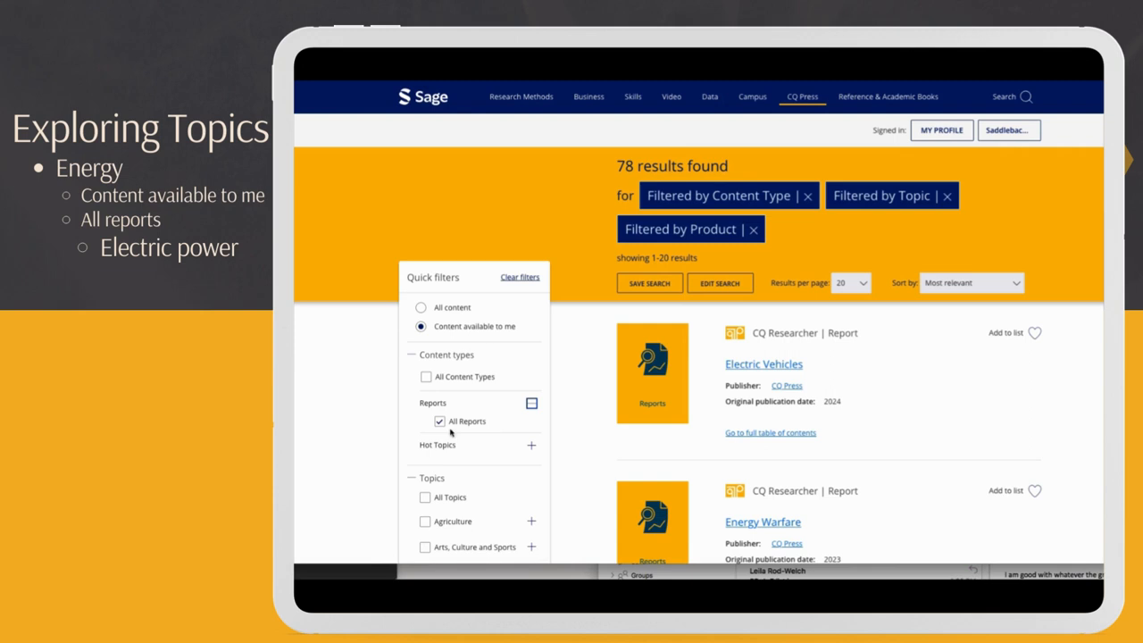
pyautogui.click(531, 445)
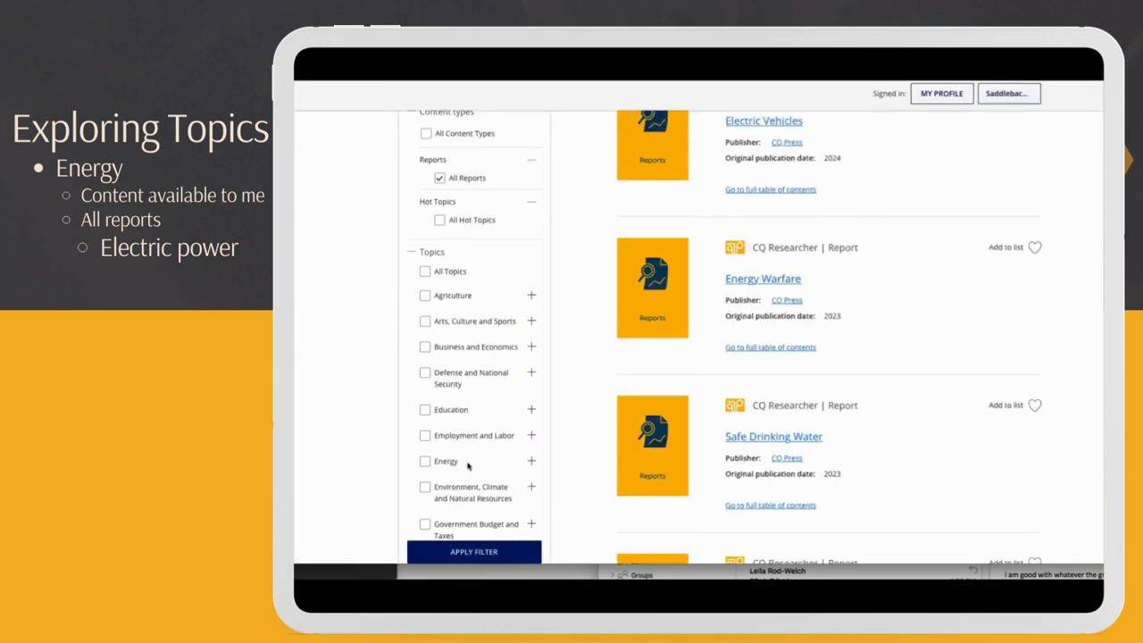
pyautogui.click(531, 461)
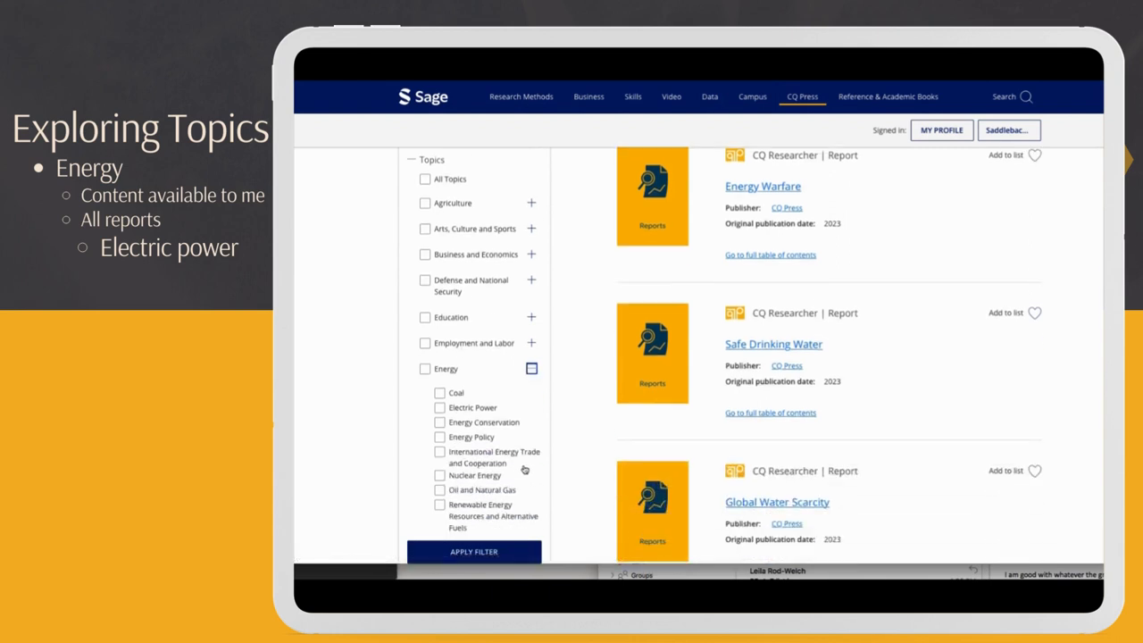
pyautogui.click(439, 407)
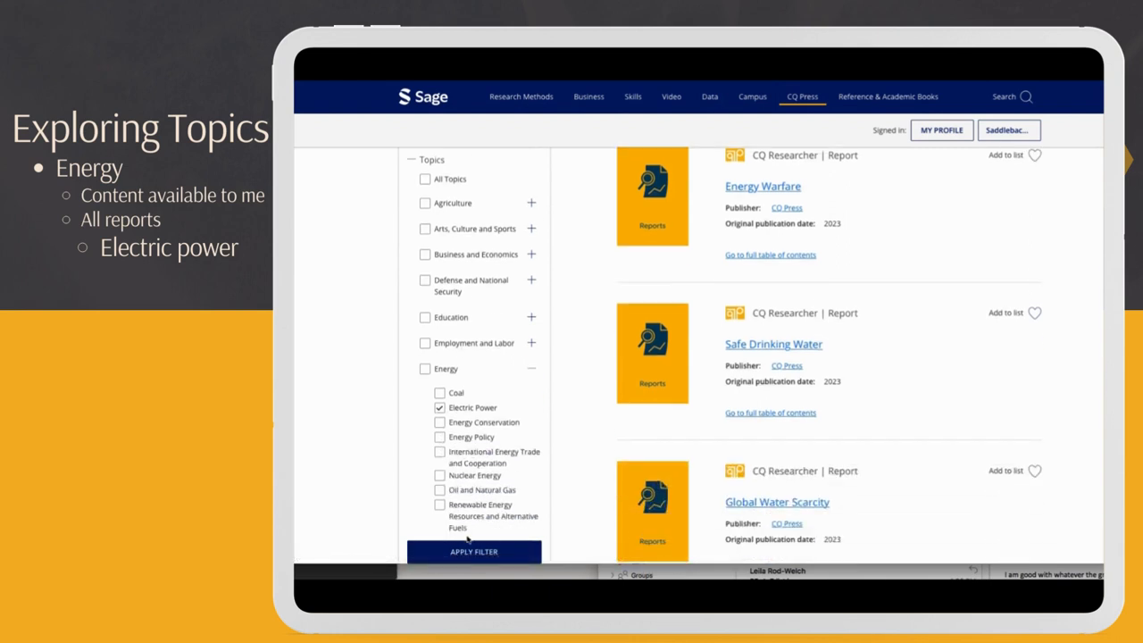
pyautogui.click(474, 551)
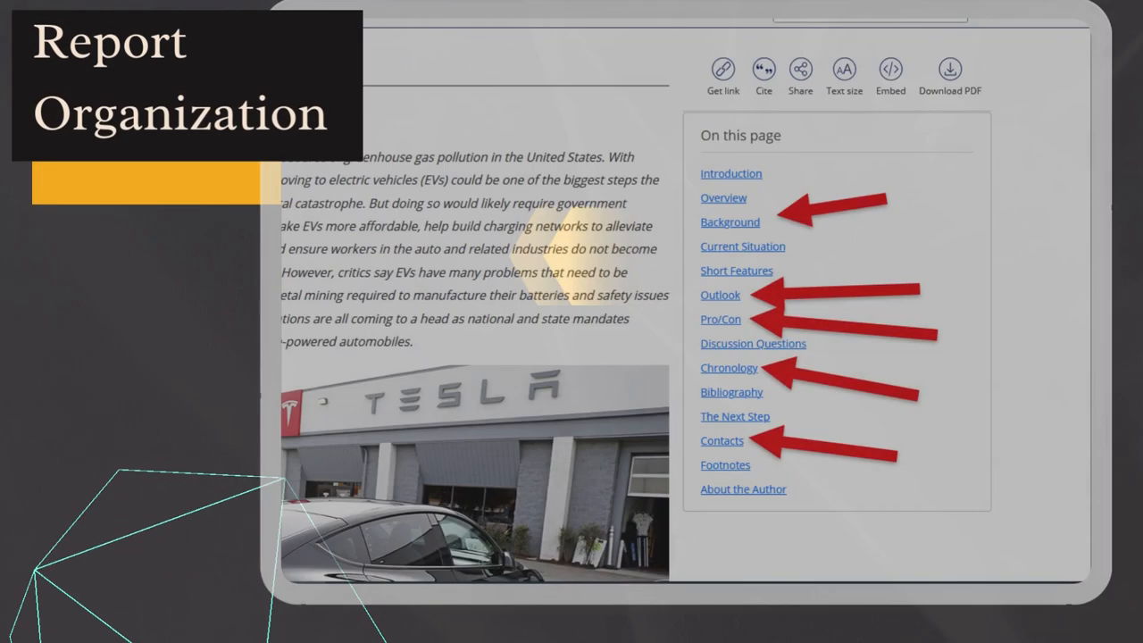
# Scroll the EV report's overview past the sales chart to the chronology timeline.
pyautogui.scroll(-3)
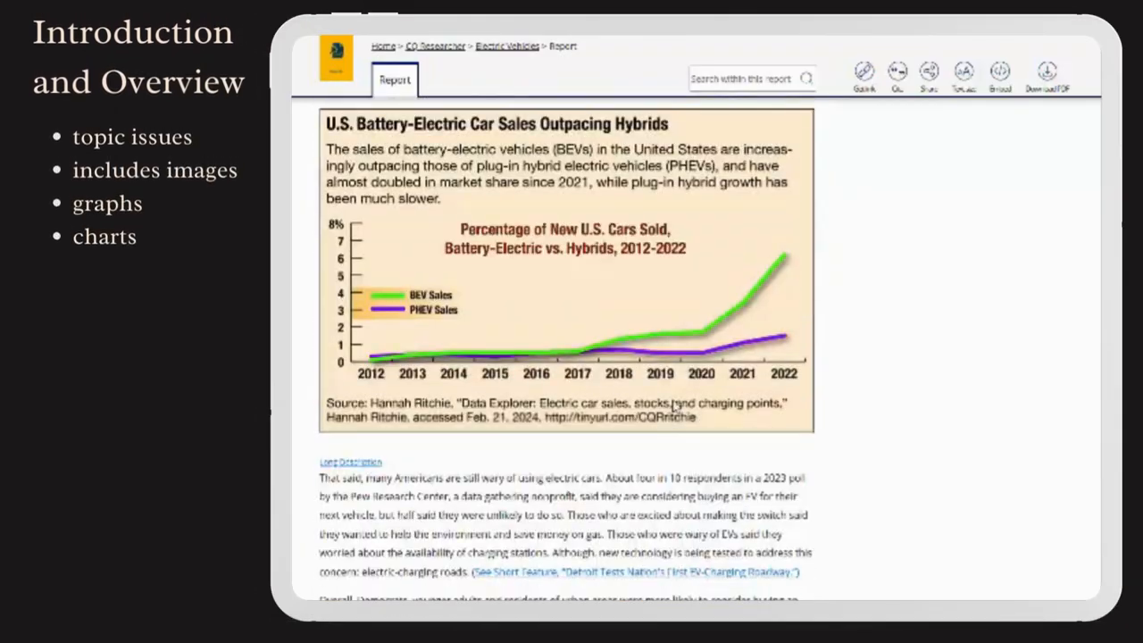
pyautogui.scroll(-3)
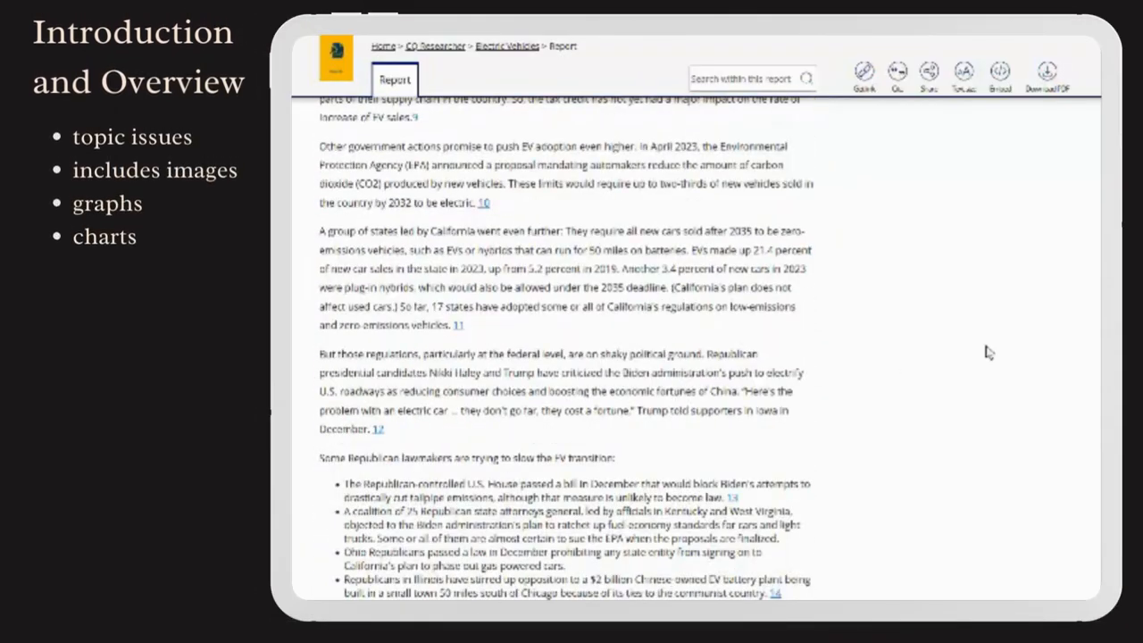
pyautogui.scroll(-3)
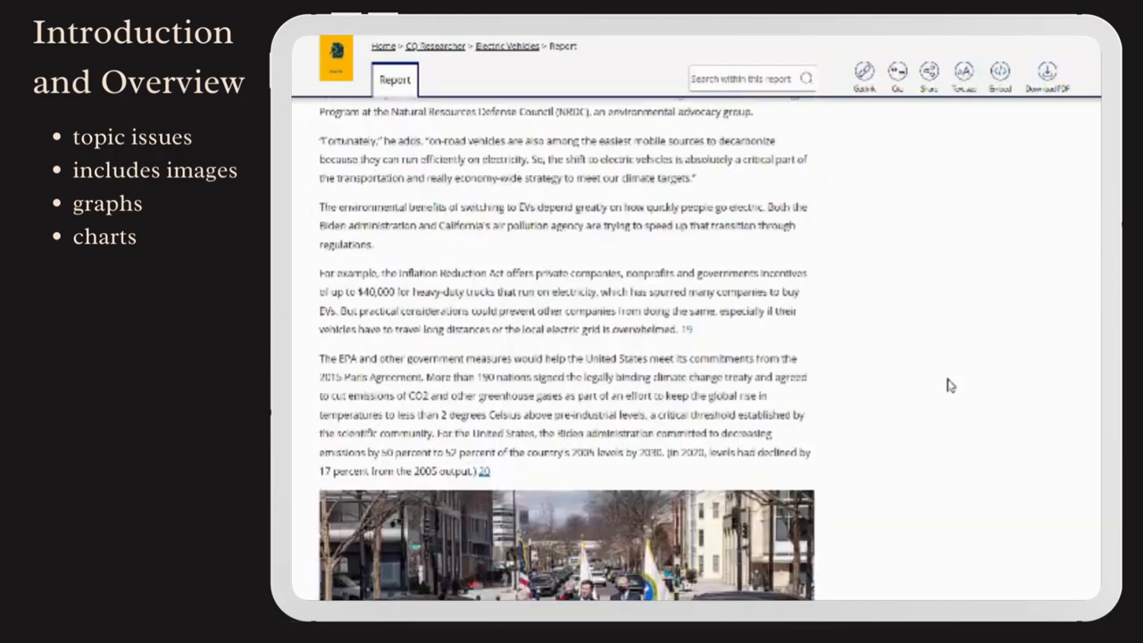
pyautogui.scroll(-3)
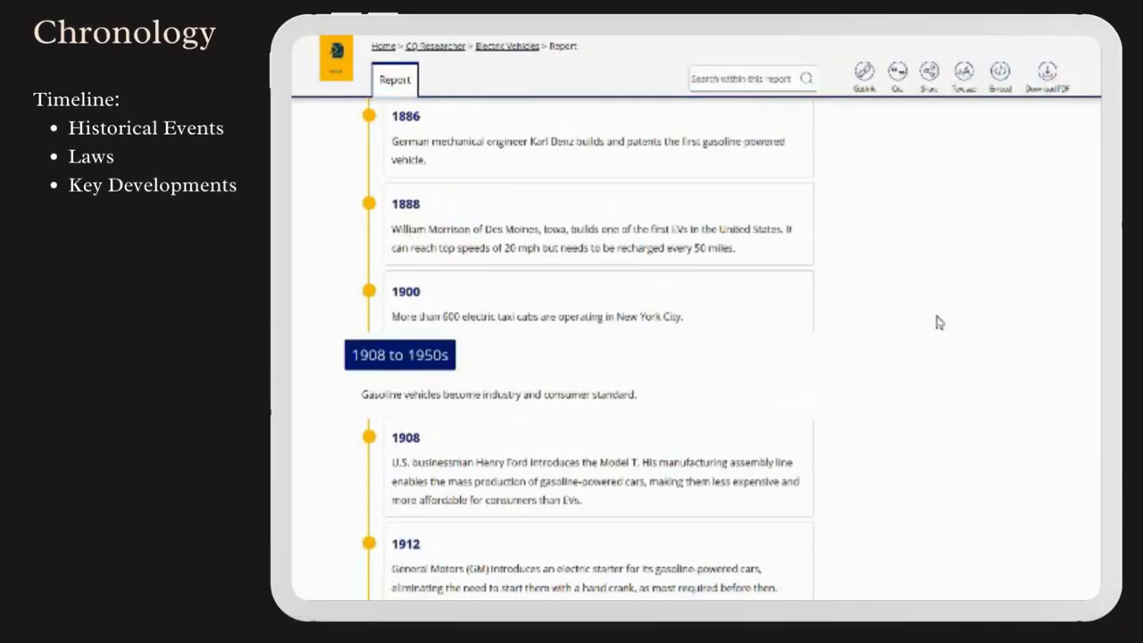
# Scroll past Chronology, expand the Pro argument, then jump to the Outlook section.
pyautogui.scroll(-3)
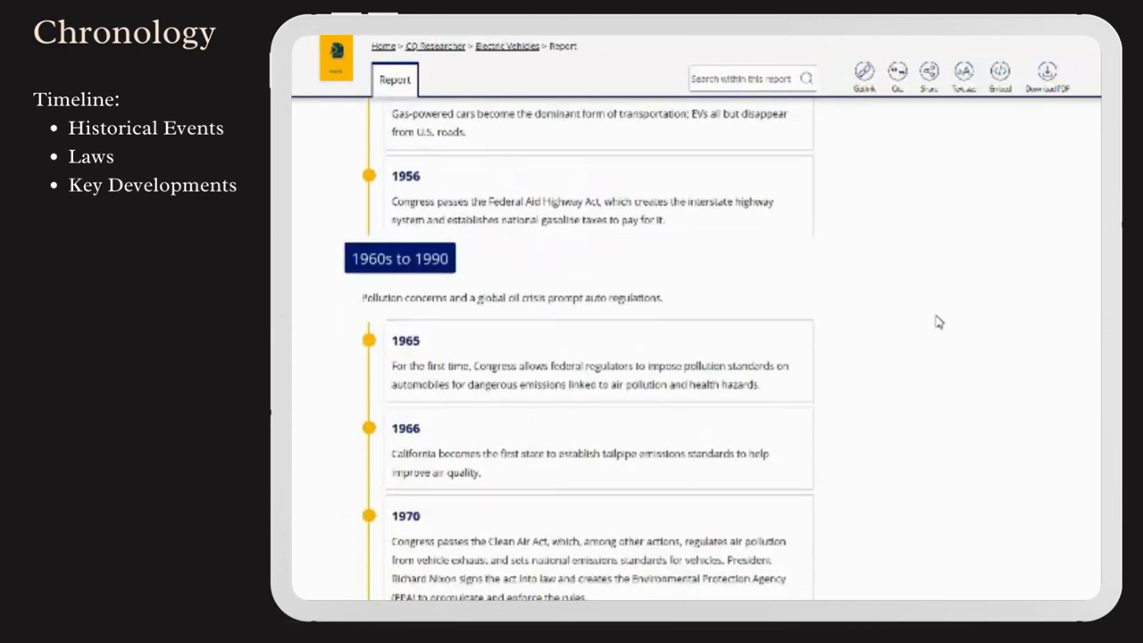
pyautogui.scroll(-3)
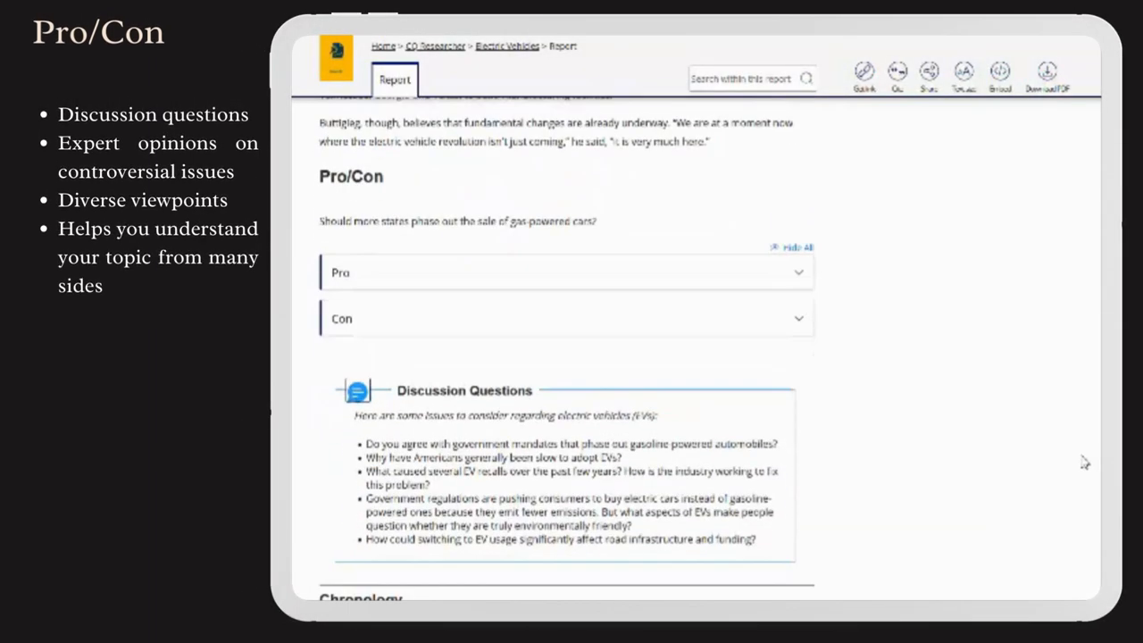
pyautogui.scroll(-3)
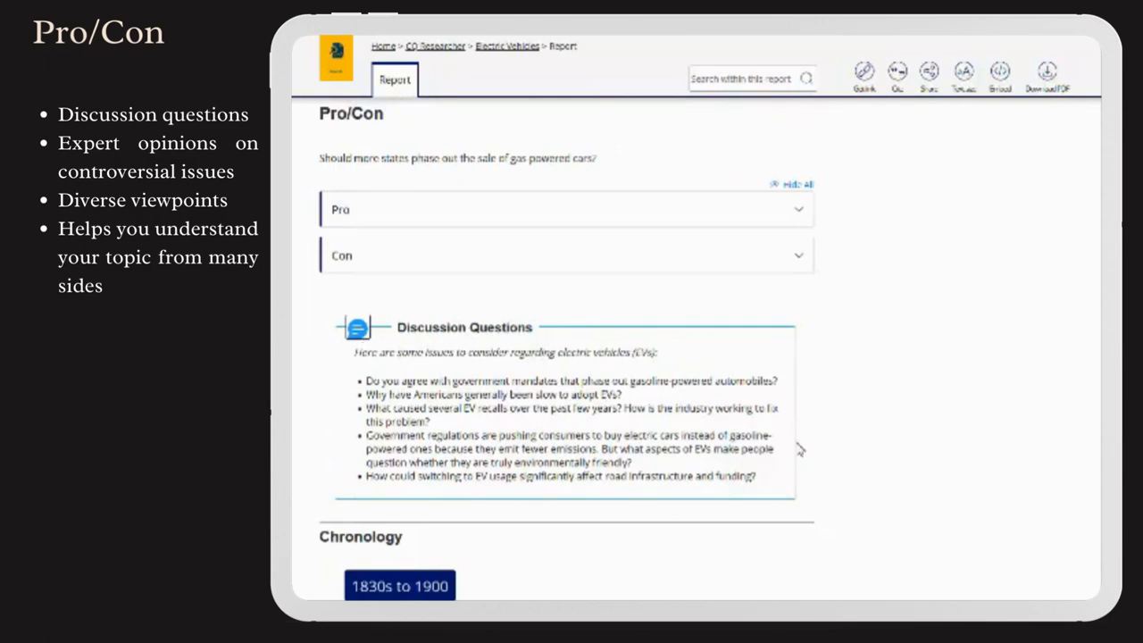
pyautogui.click(565, 209)
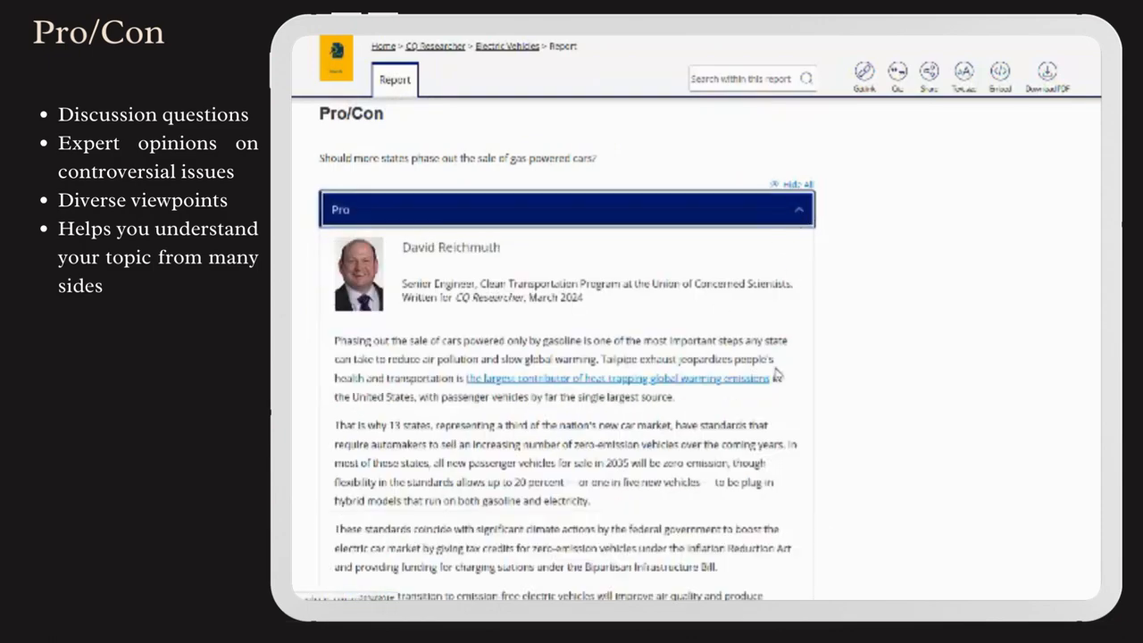
pyautogui.click(865, 178)
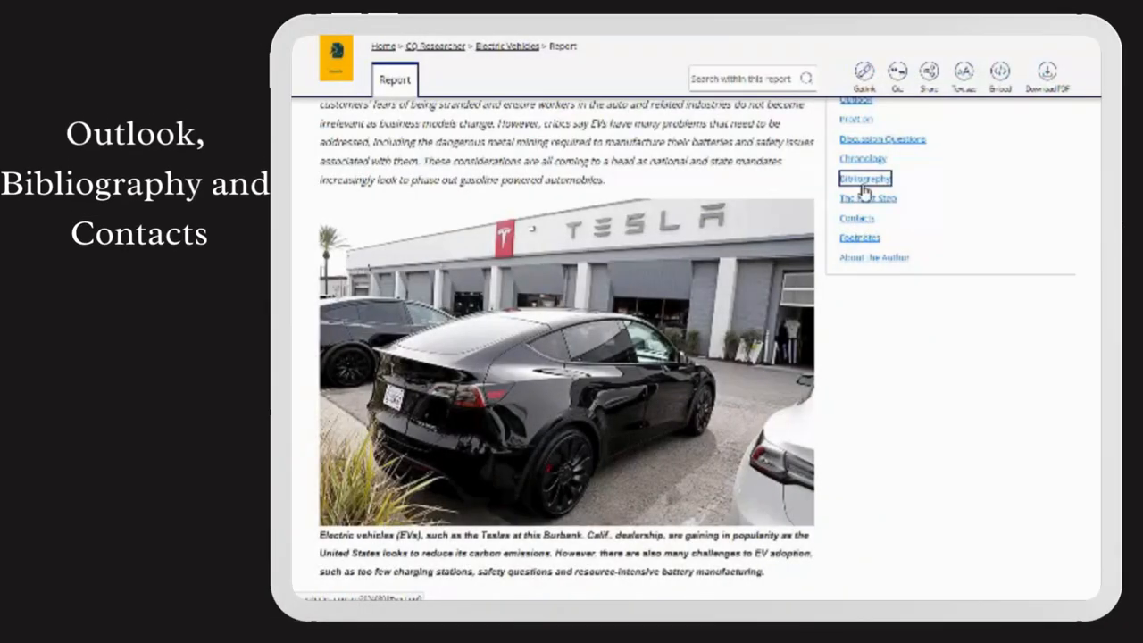
# Jump to Bibliography, scroll to Contacts, and open the Cite panel's MLA citation.
pyautogui.click(863, 177)
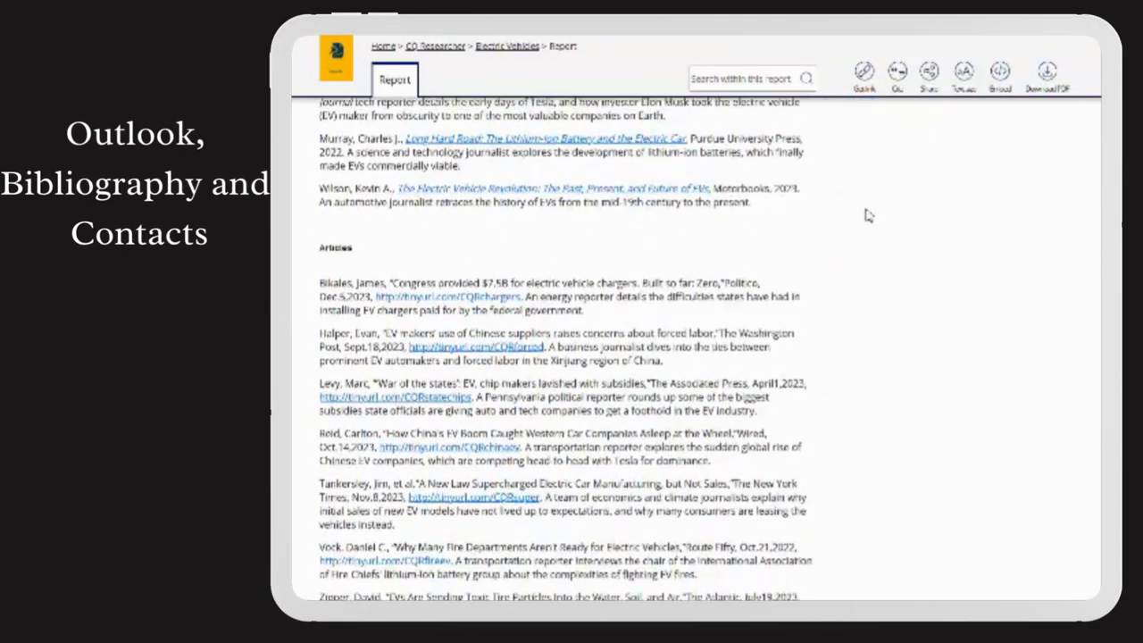
pyautogui.scroll(-3)
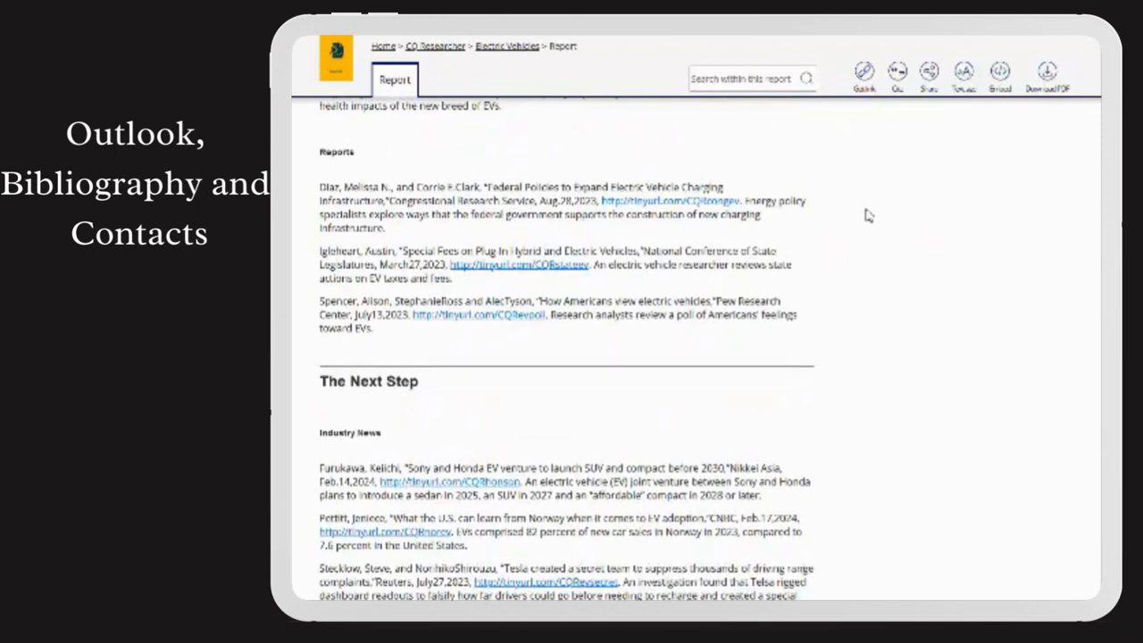
pyautogui.scroll(-3)
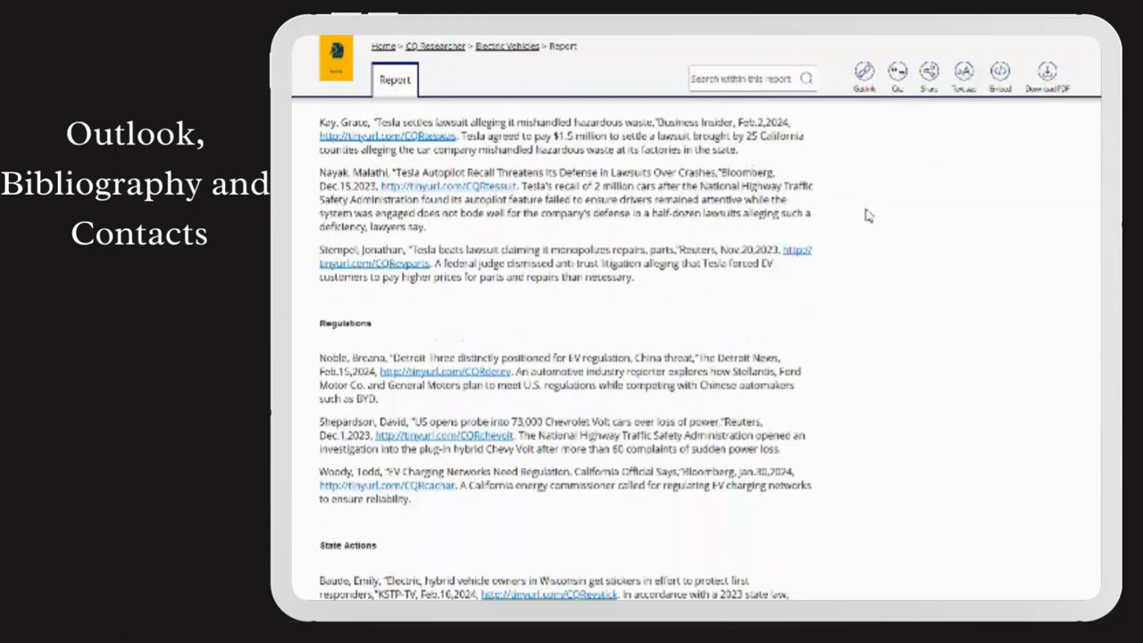
pyautogui.scroll(-3)
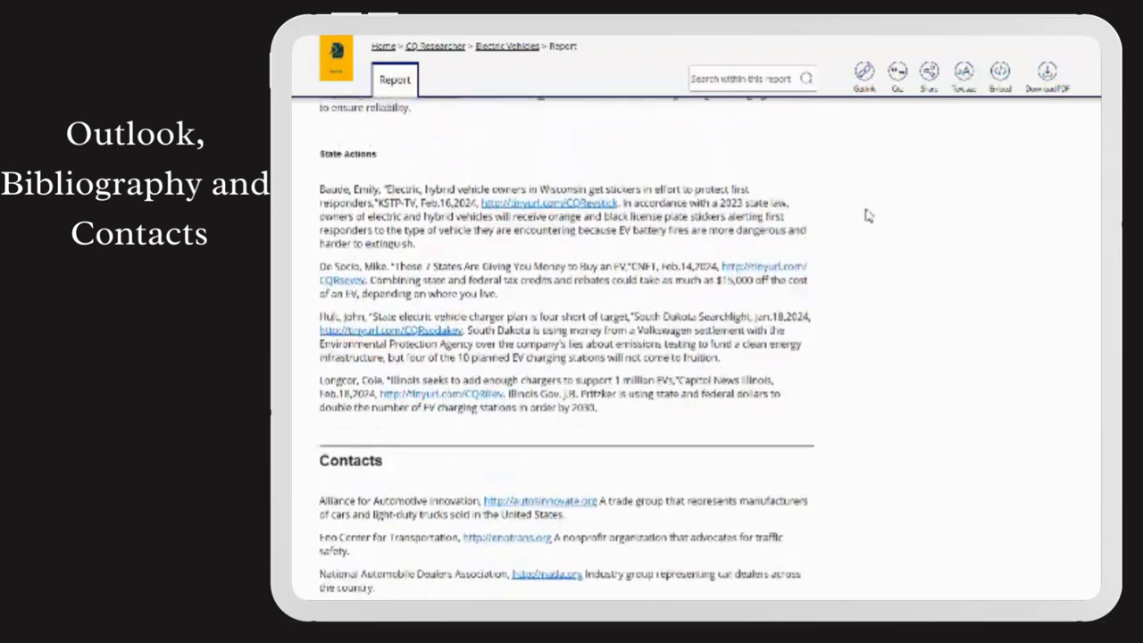
pyautogui.scroll(-3)
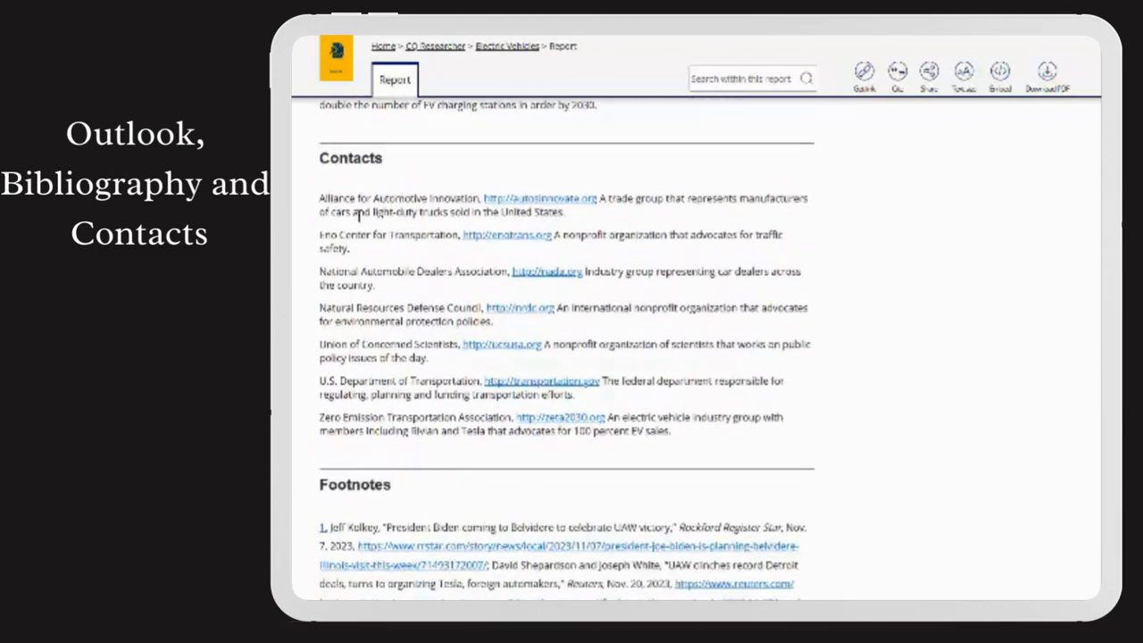
pyautogui.moveTo(314, 255)
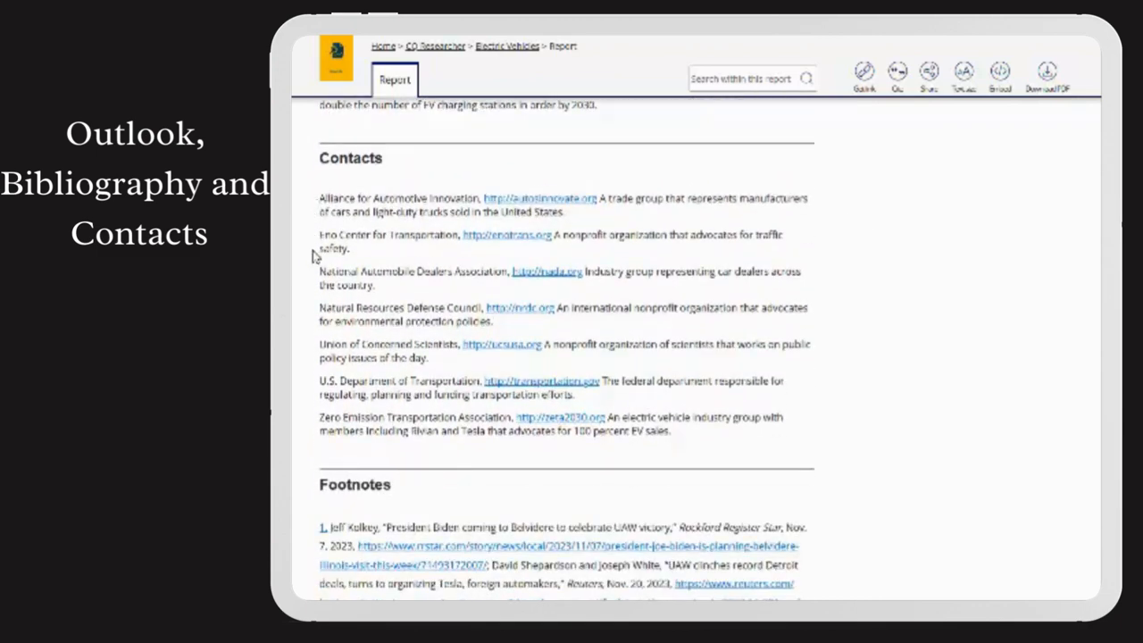
pyautogui.moveTo(302, 355)
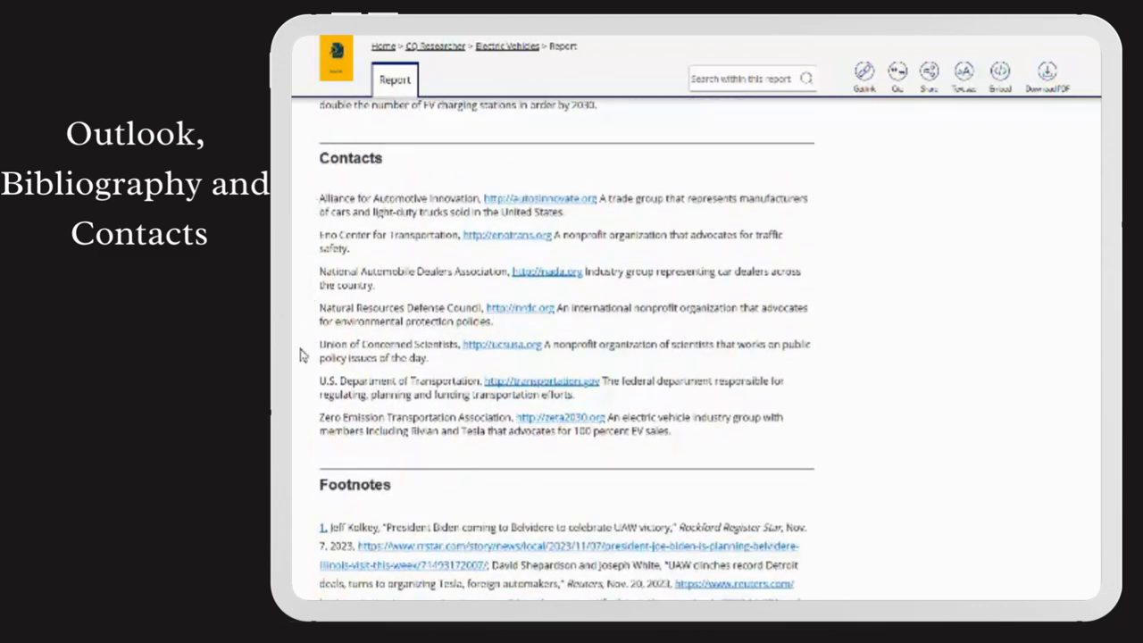
pyautogui.moveTo(551, 371)
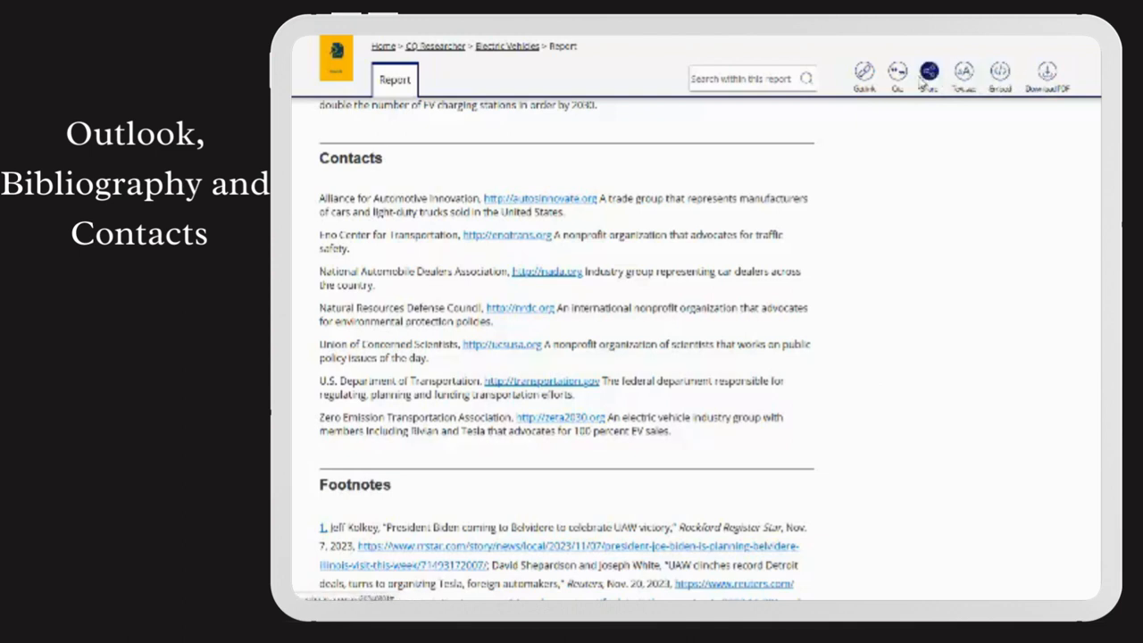
pyautogui.click(898, 73)
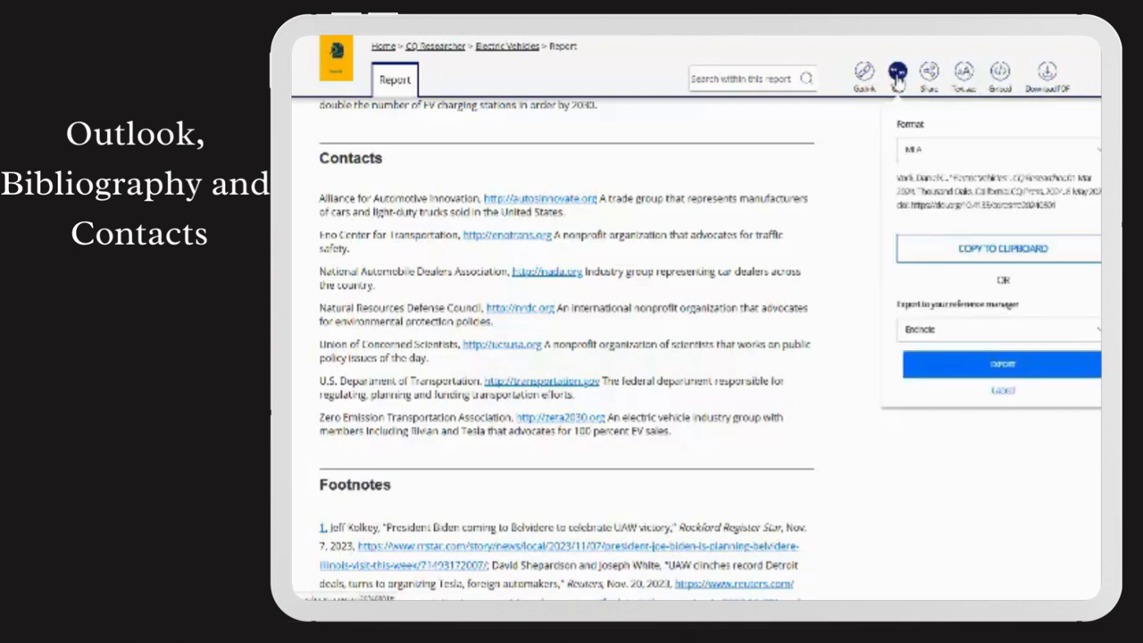